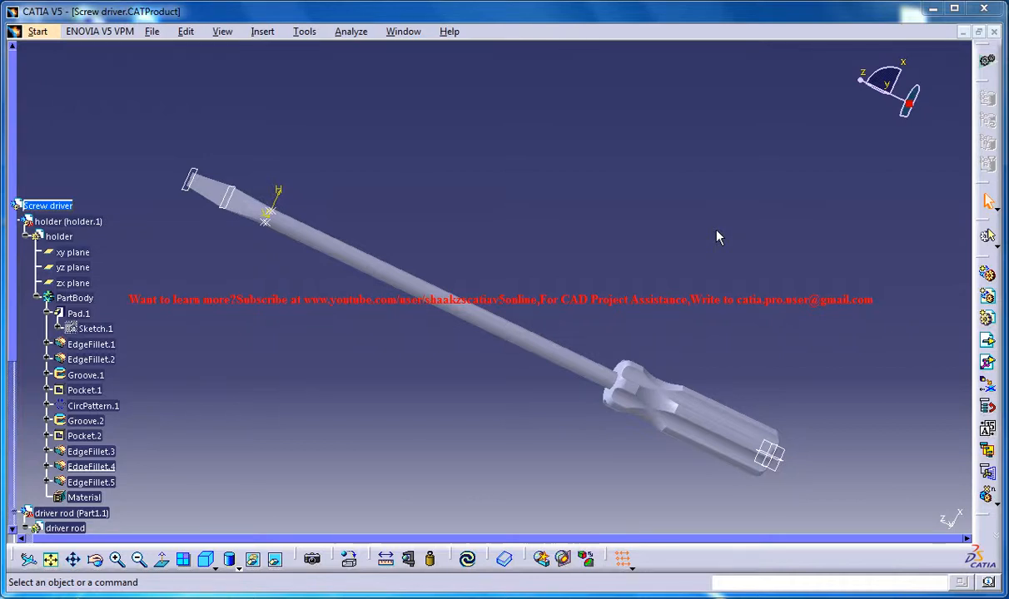
mouse_move(697, 187)
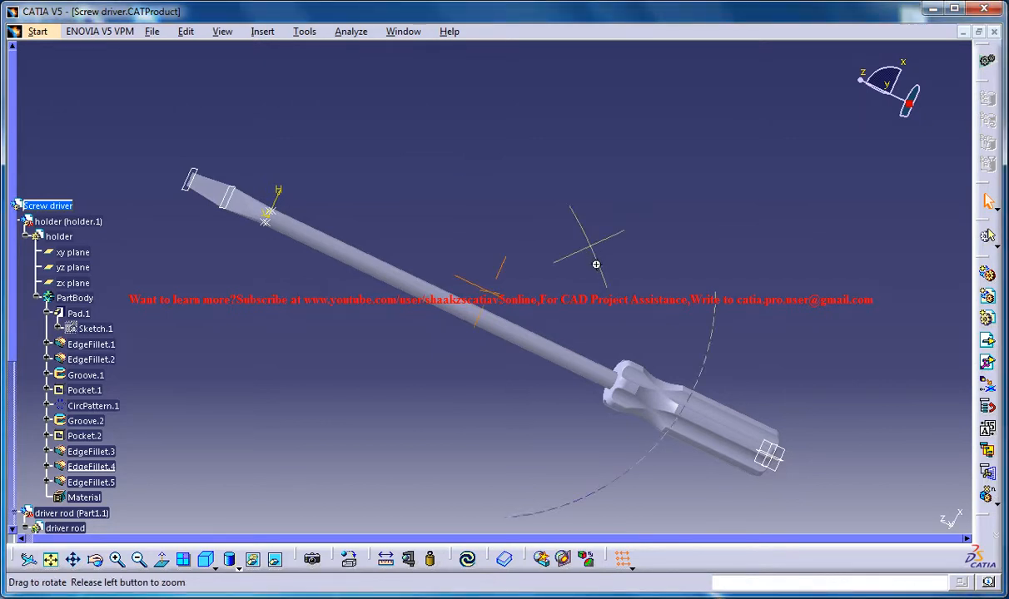
Rotate the finished screwdriver assembly, then switch to Screw Driver Study.CATProduct.
left_click_drag(596, 265, 583, 248)
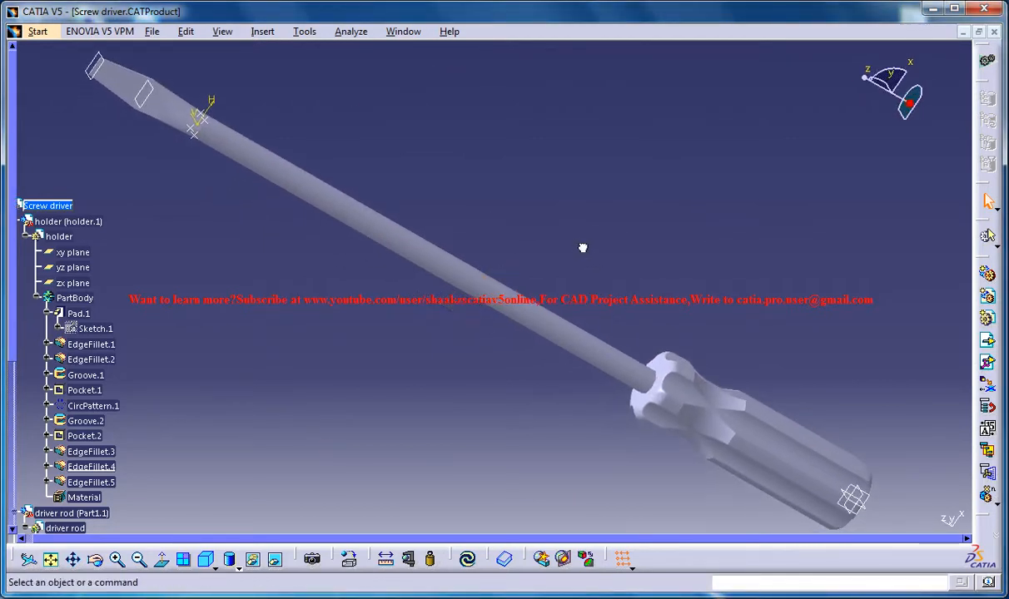
mouse_move(408, 17)
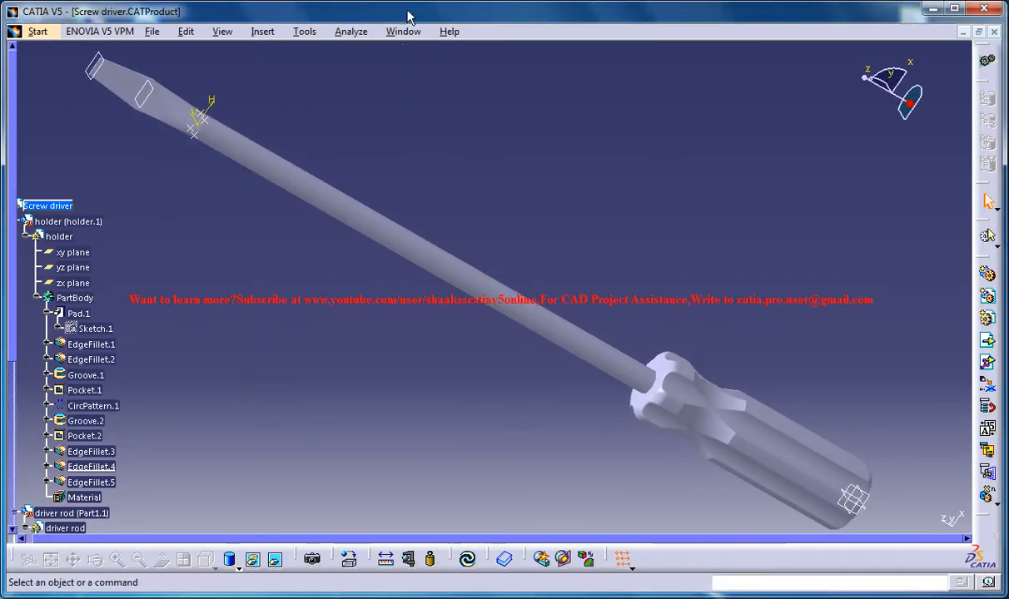
left_click(403, 31)
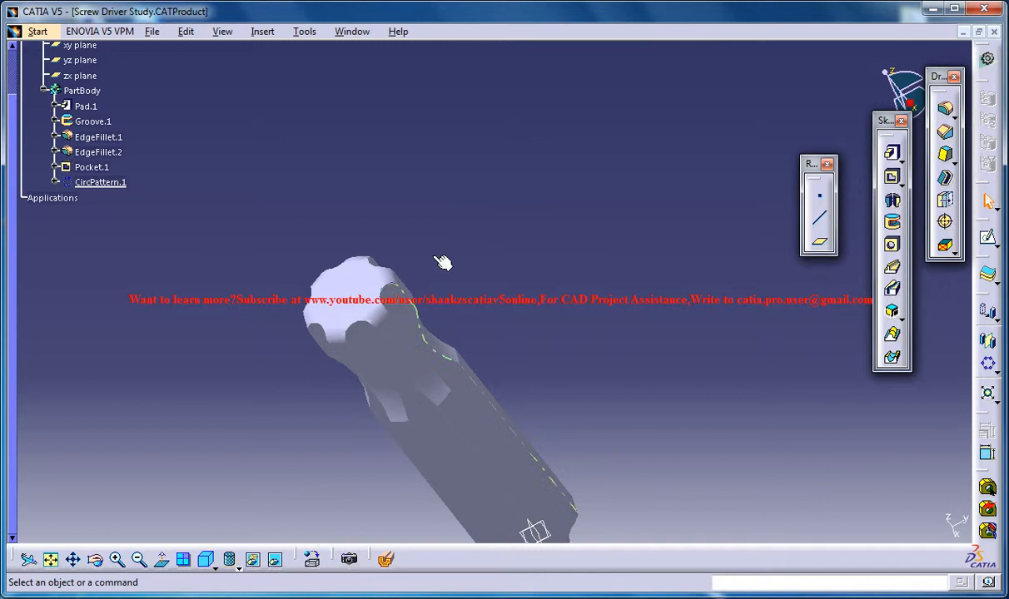
Turn and centre the holder so its scalloped end face is in view.
left_click_drag(443, 262, 515, 280)
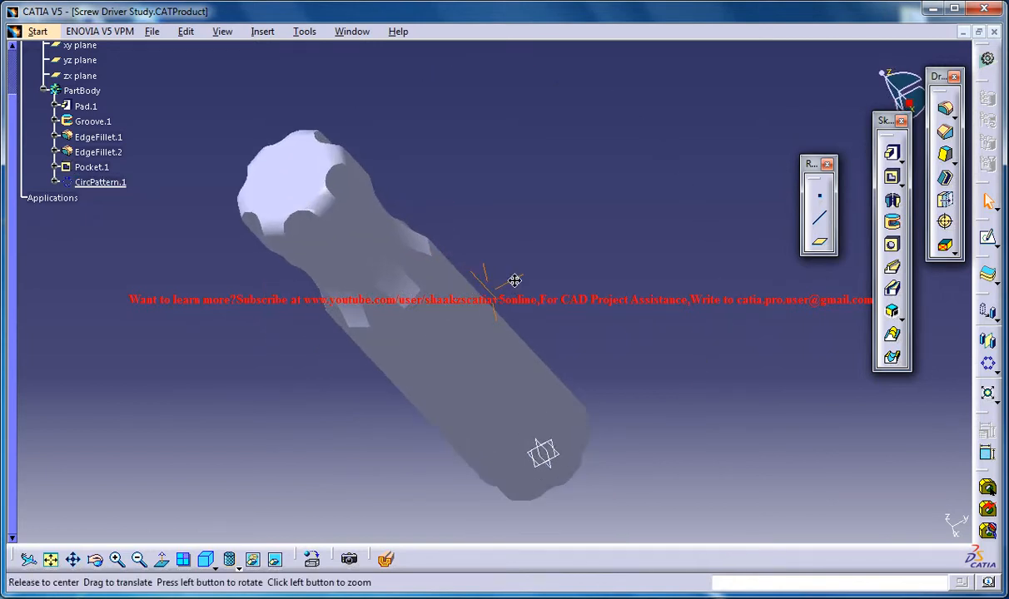
left_click_drag(515, 280, 461, 221)
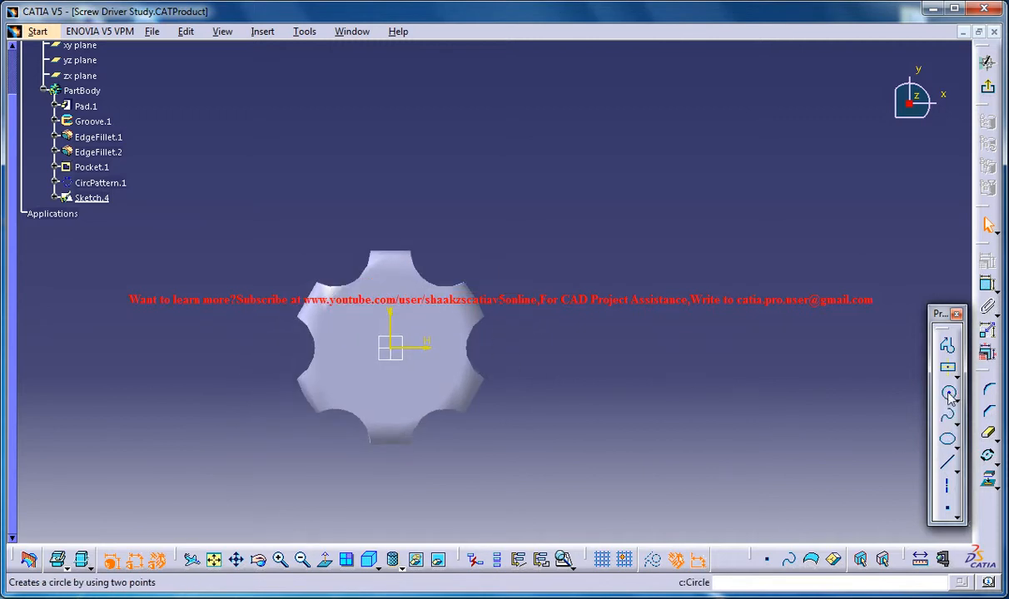
Draw a small circle centred on the sketch origin in Sketch.4.
left_click(948, 392)
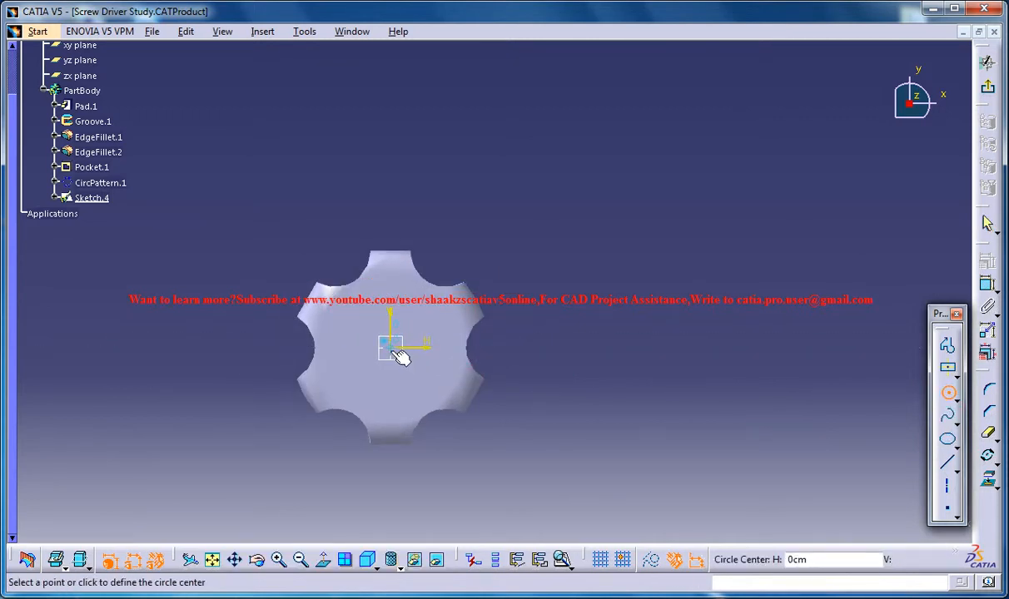
left_click(392, 347)
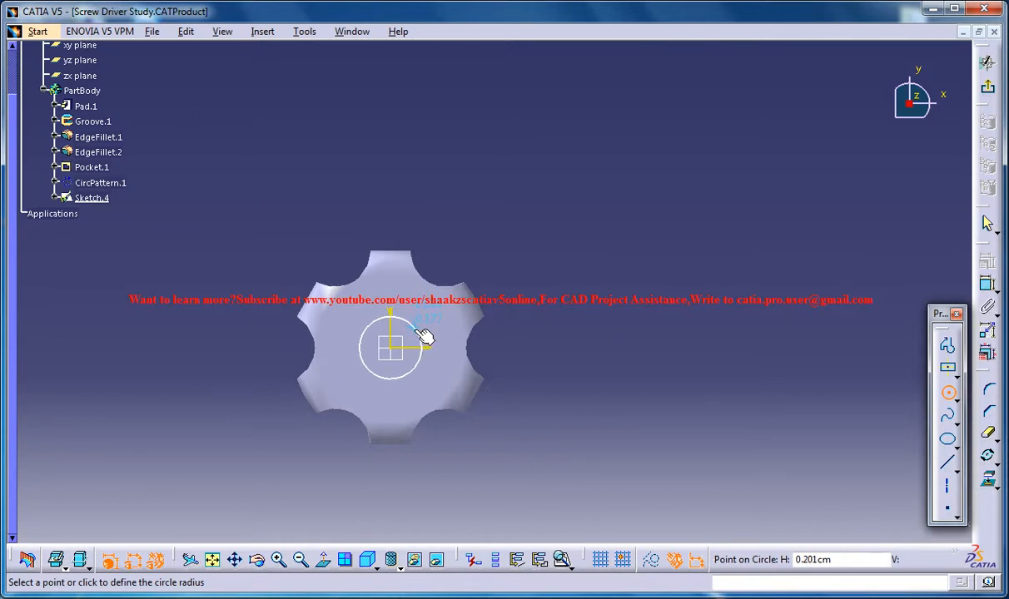
left_click(426, 340)
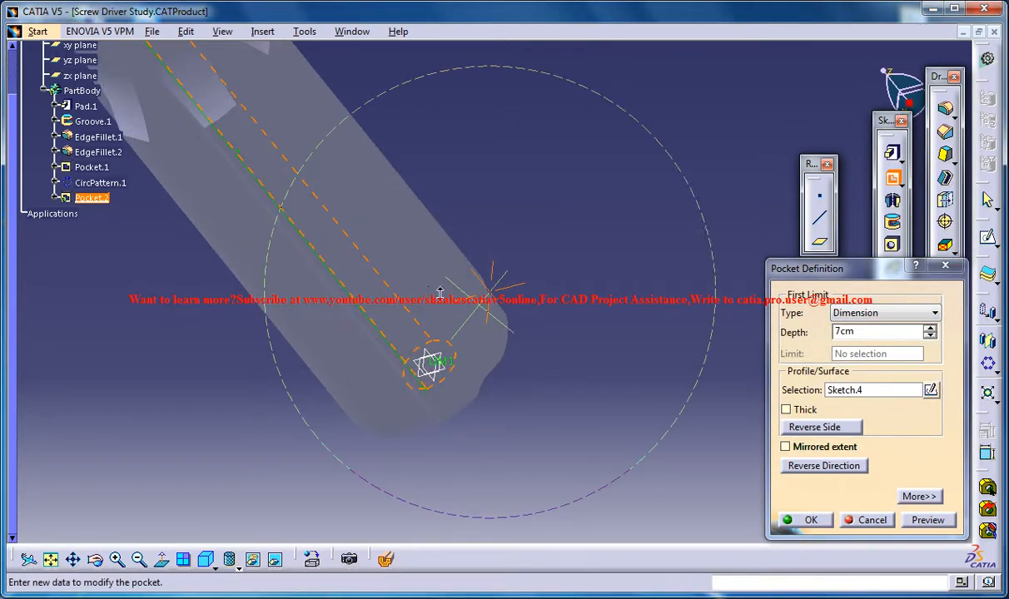
Pocket Sketch.4 to a depth of 6 cm, creating Pocket.2.
left_click(931, 337)
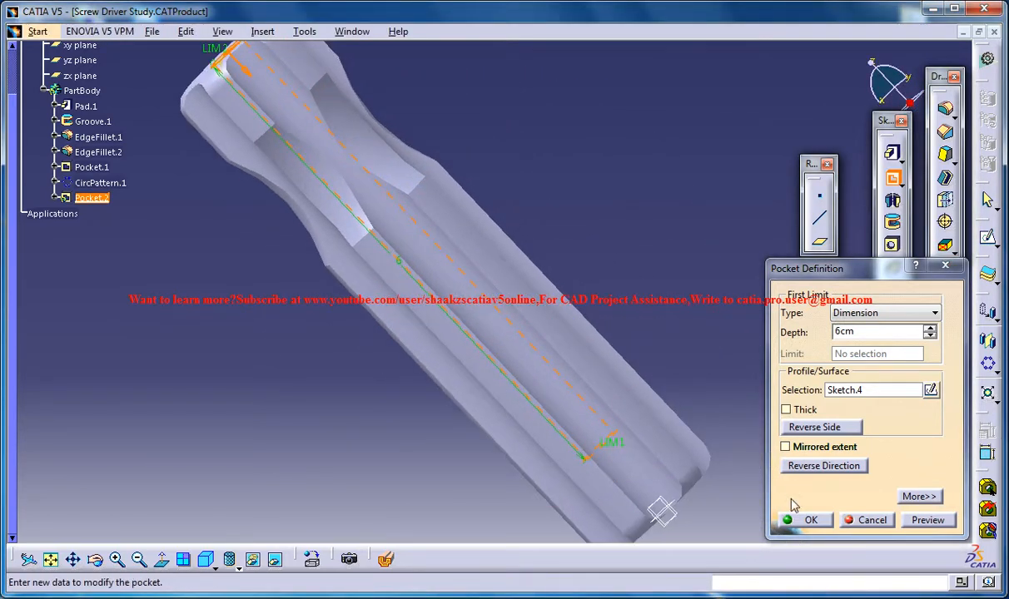
left_click(810, 519)
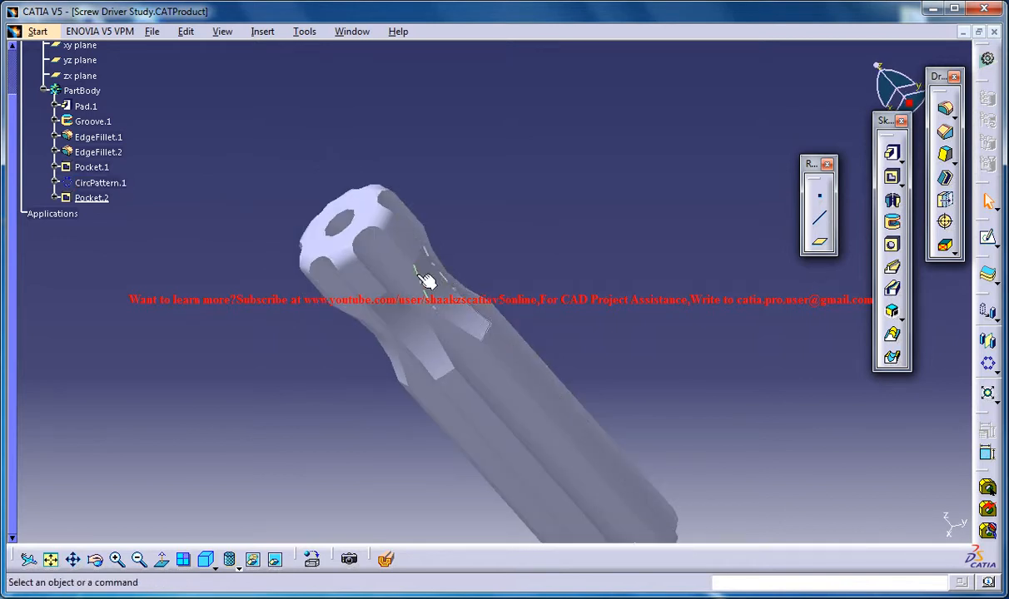
Select the six slot edges along the holder while orbiting to reach them.
left_click(425, 283)
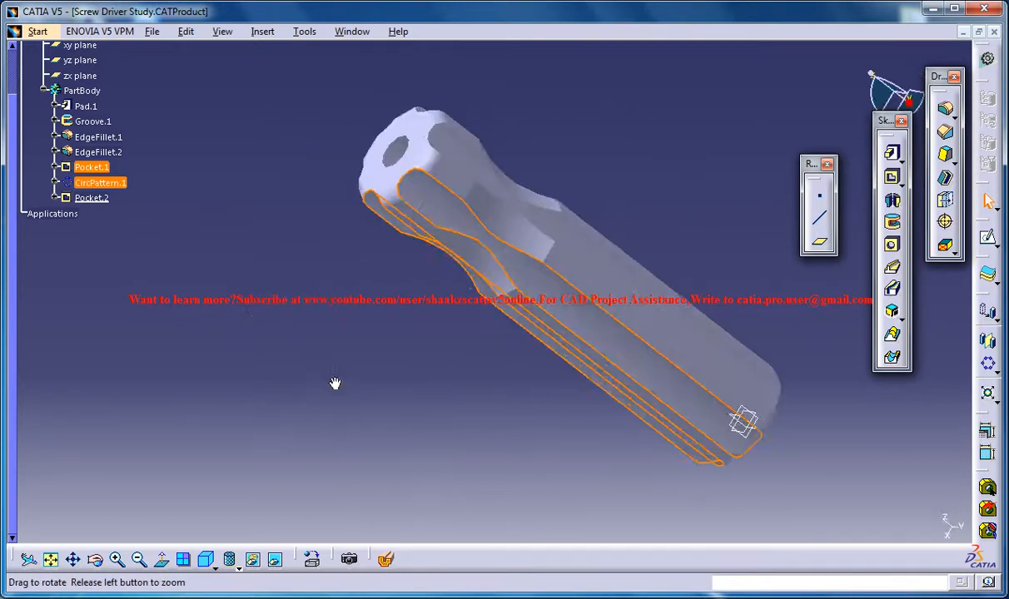
left_click_drag(336, 383, 478, 348)
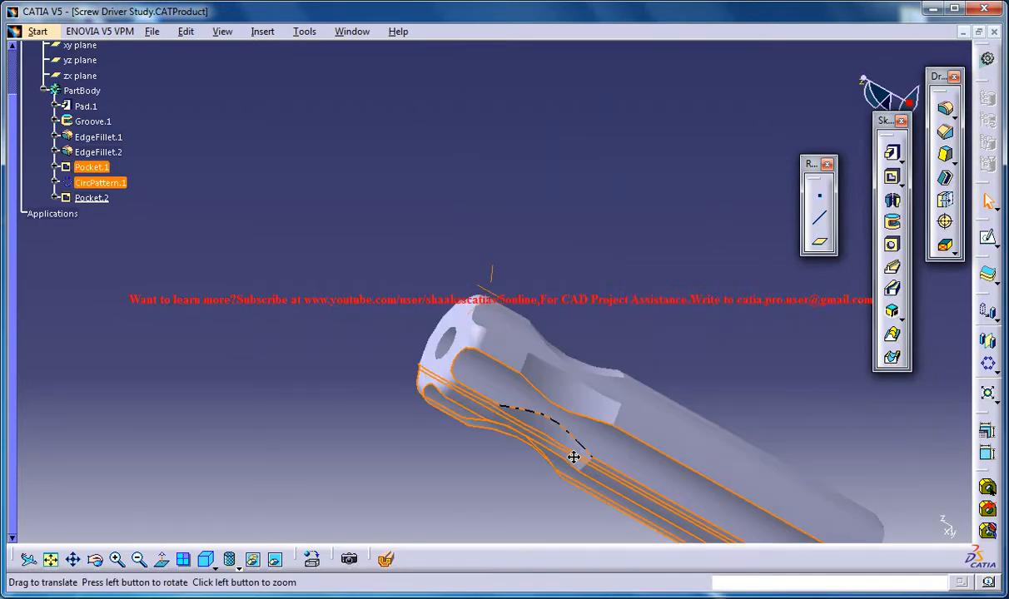
left_click_drag(573, 457, 554, 479)
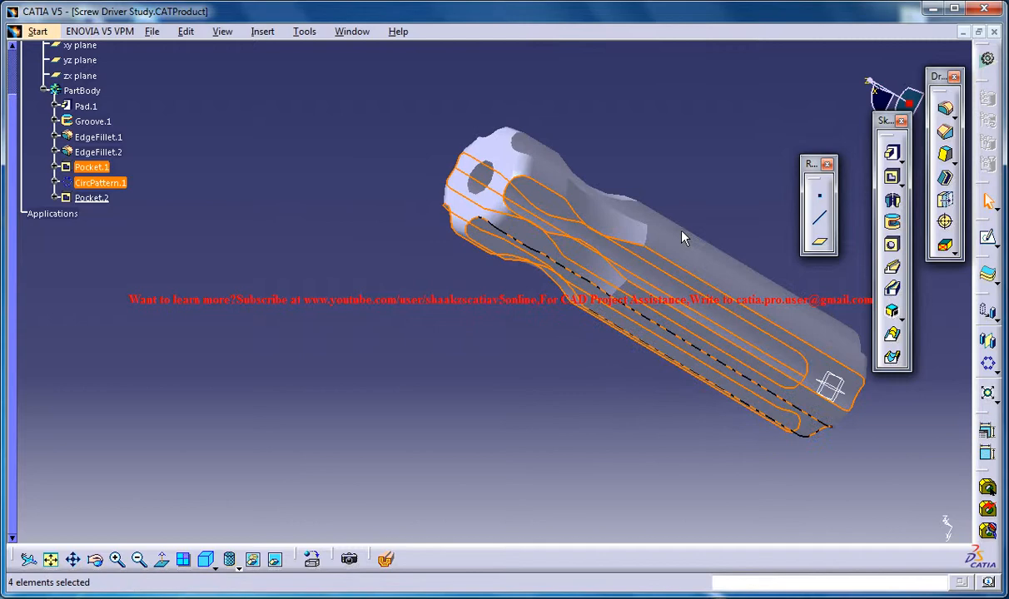
left_click_drag(683, 237, 466, 467)
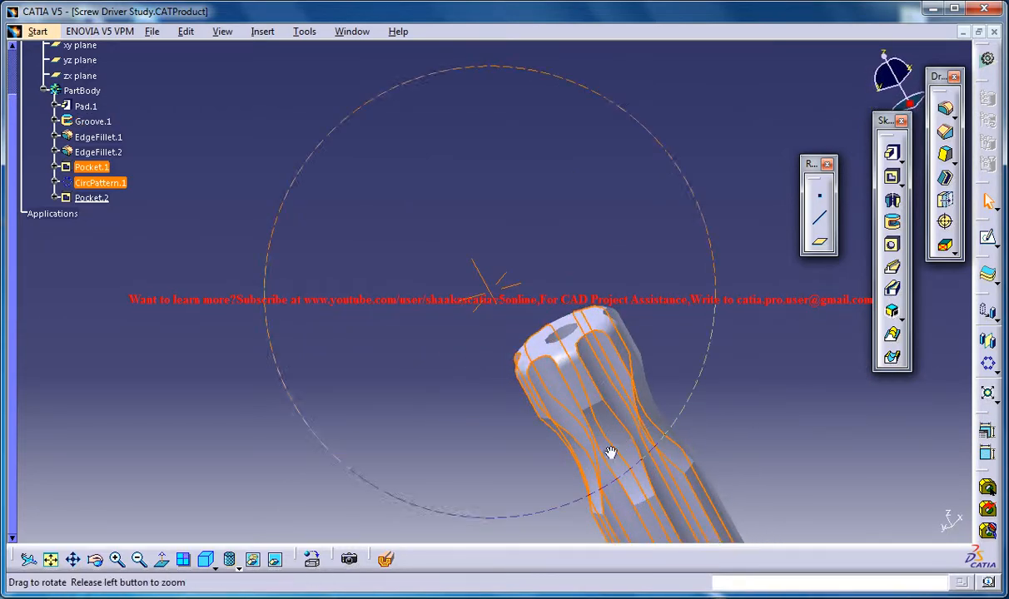
left_click_drag(610, 454, 682, 404)
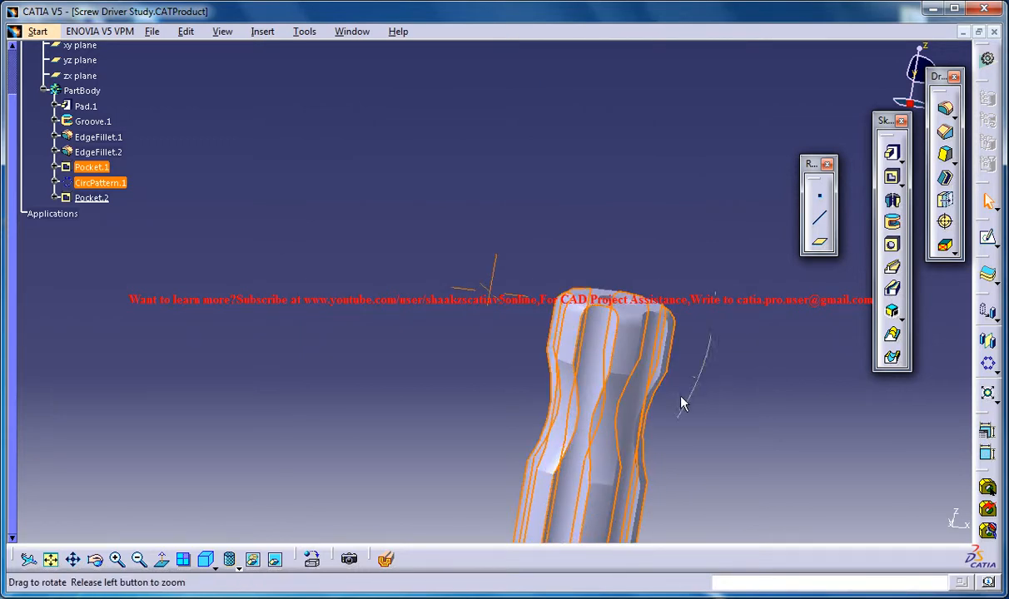
left_click_drag(683, 403, 629, 462)
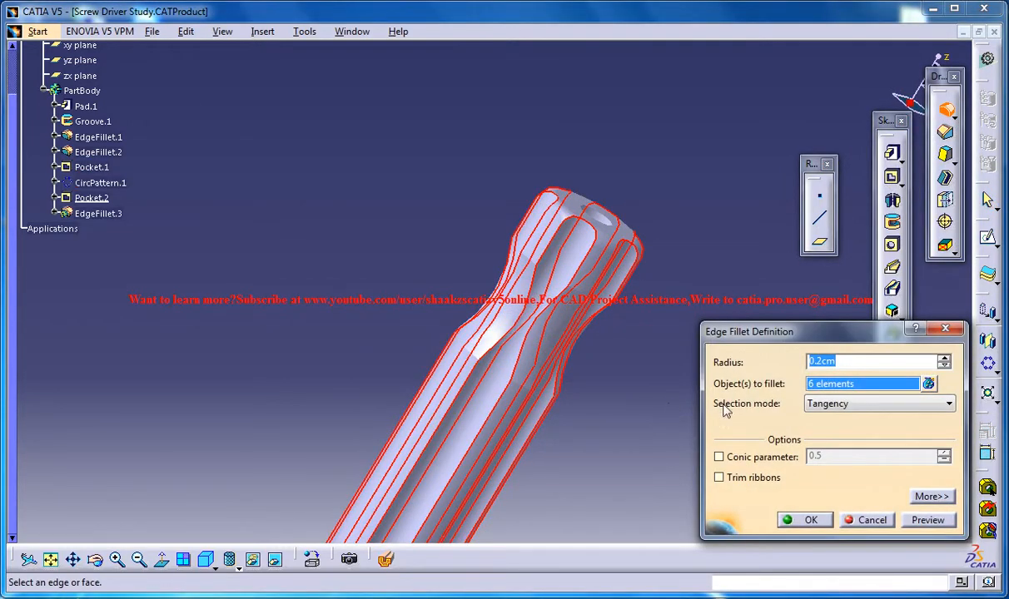
Fillet the six selected slot edges at 0.05 cm radius, creating EdgeFillet.3.
left_click(927, 520)
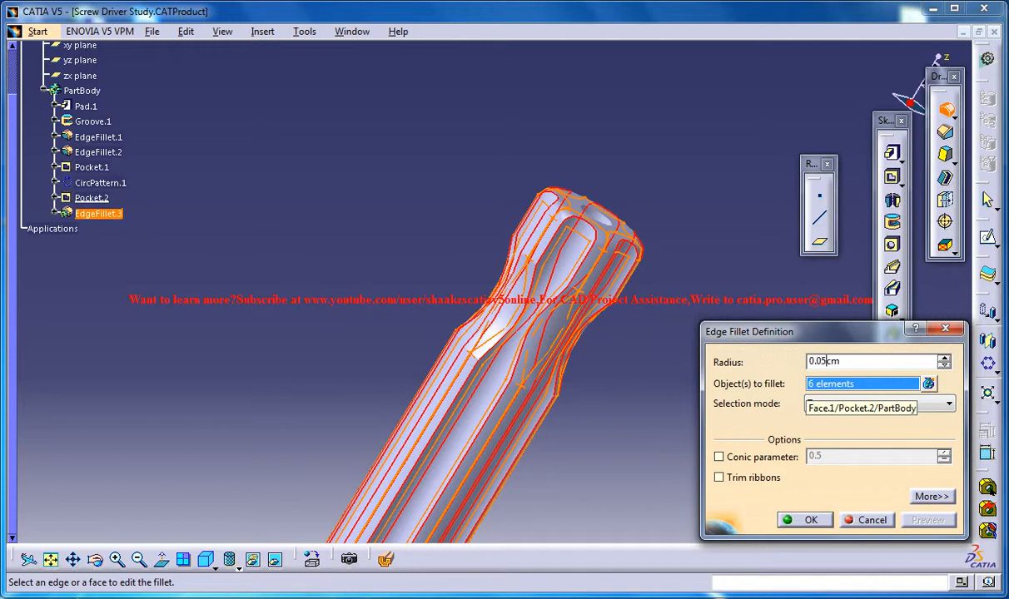
left_click(948, 404)
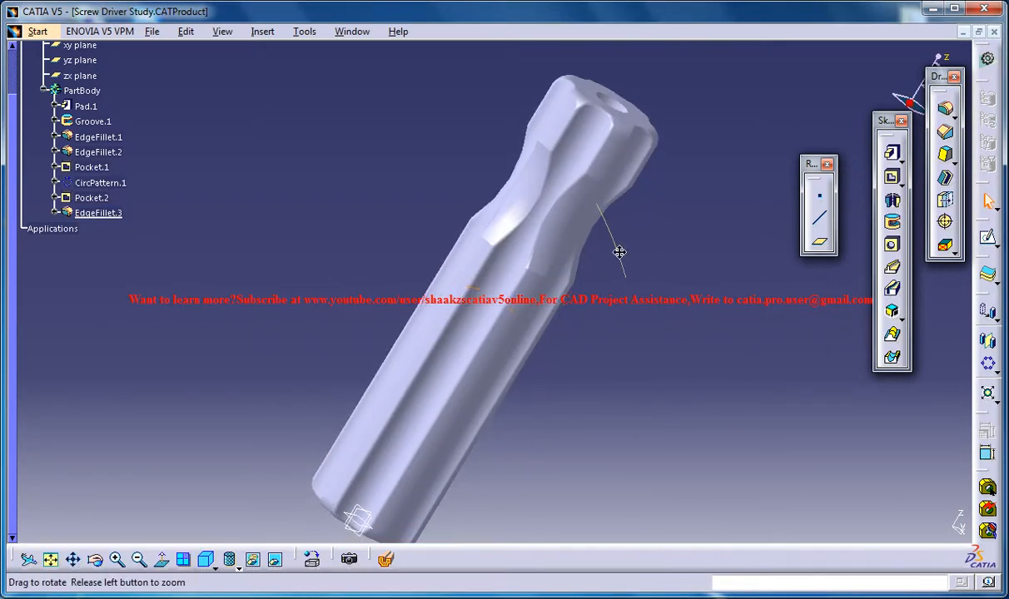
Orbit to the drilled end and expand Pocket.2 to show Sketch.4.
left_click_drag(619, 252, 559, 363)
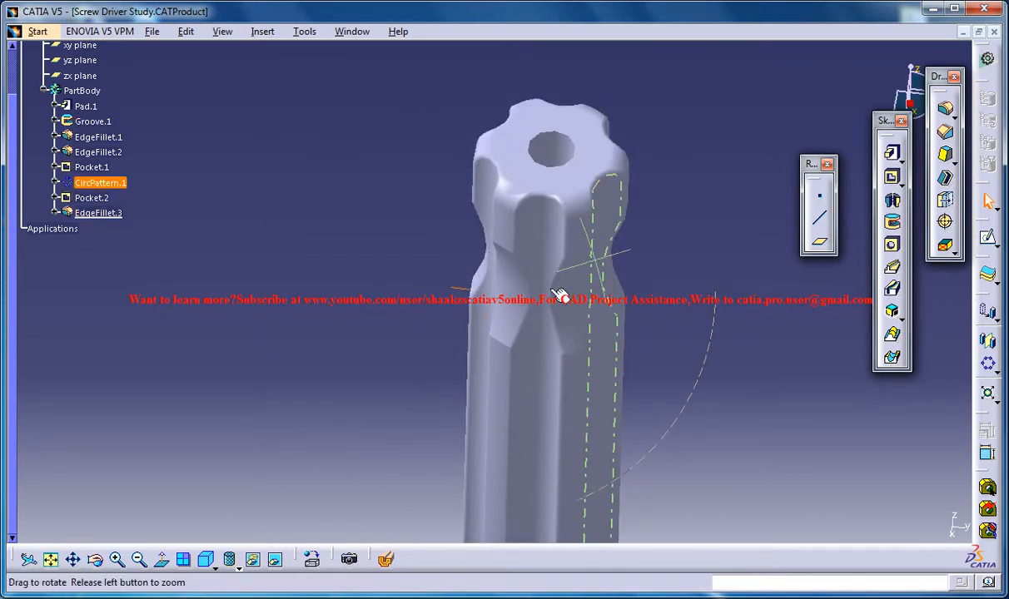
left_click_drag(558, 291, 670, 241)
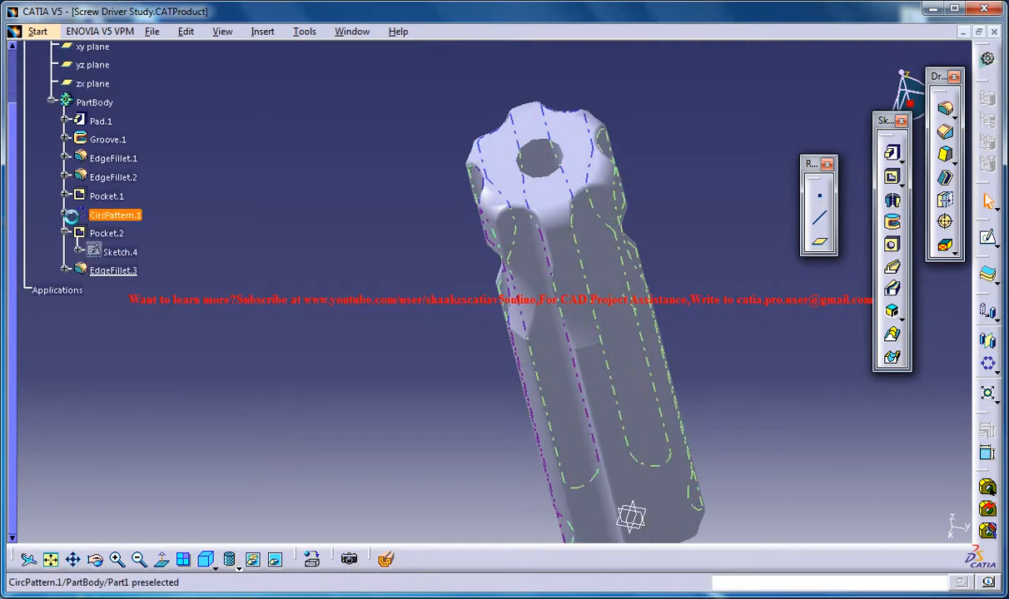
left_click(116, 252)
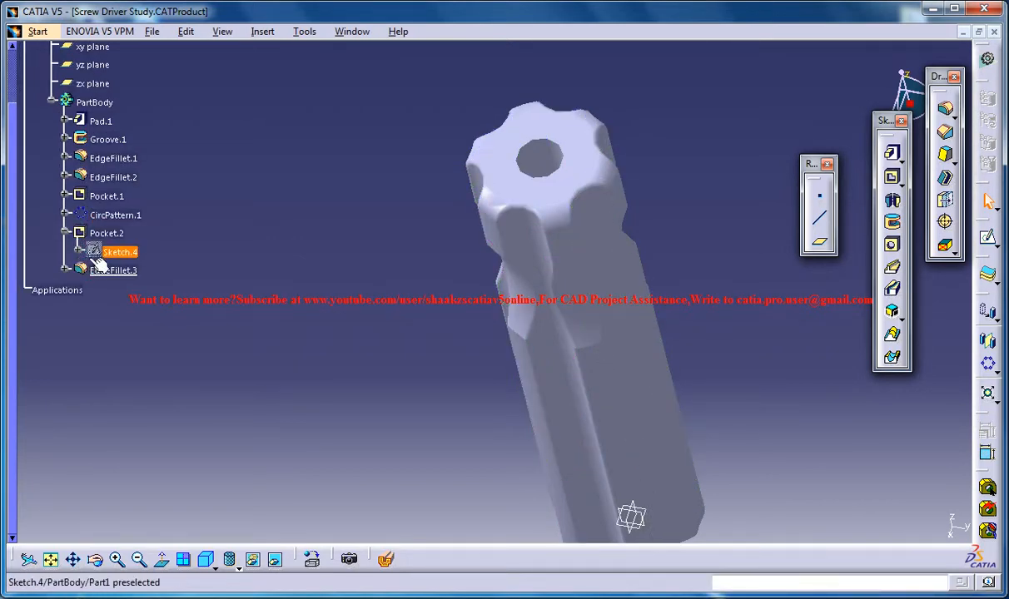
double_click(119, 251)
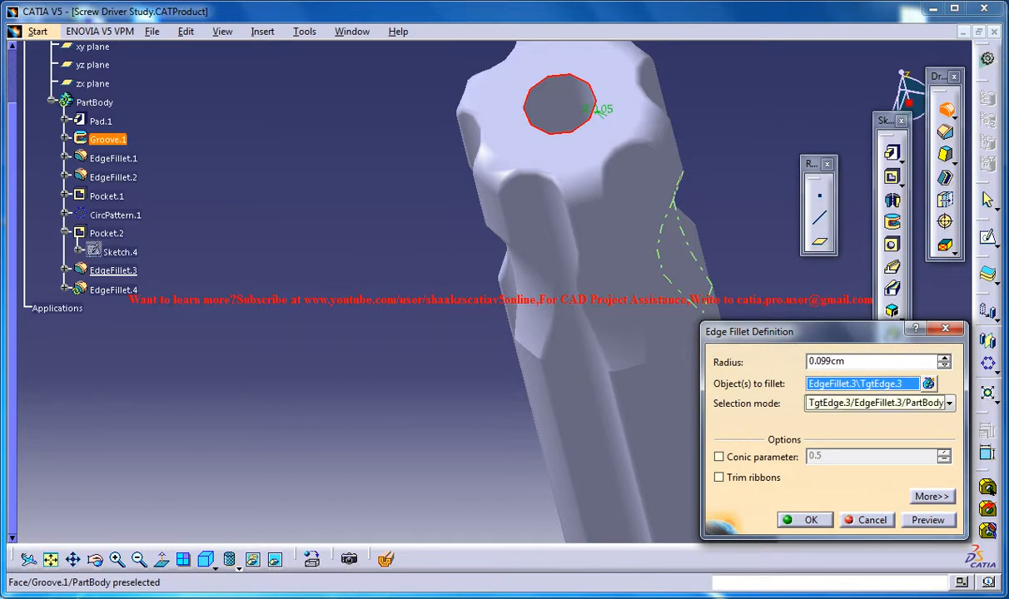
Confirm EdgeFillet.4 on the rod hole's rim.
left_click(811, 519)
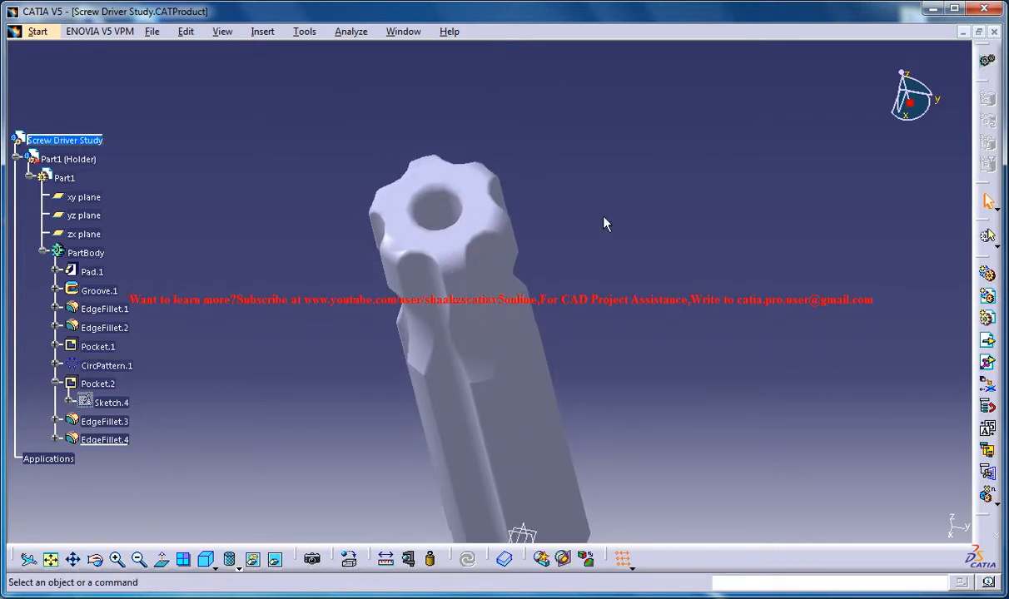
mouse_move(587, 248)
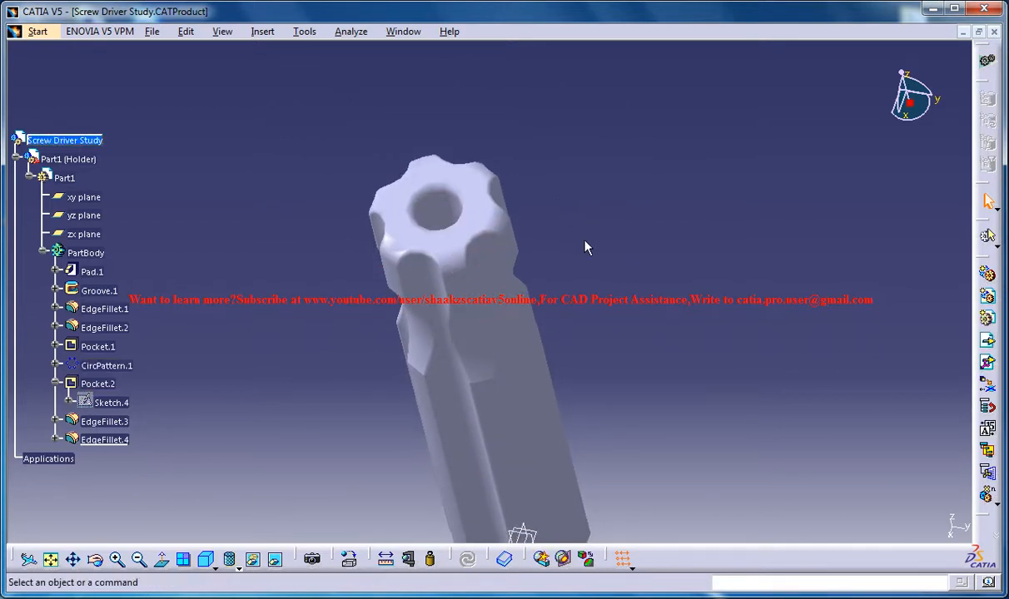